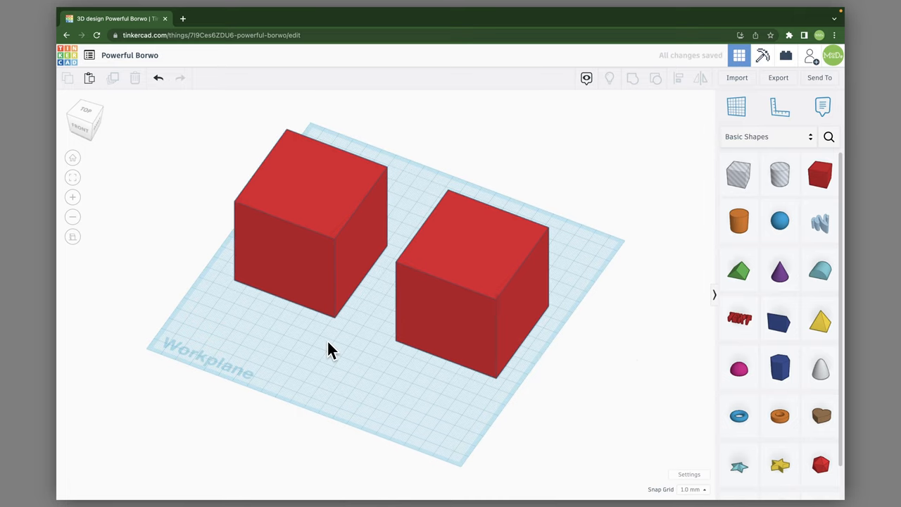
pyautogui.moveTo(389, 126)
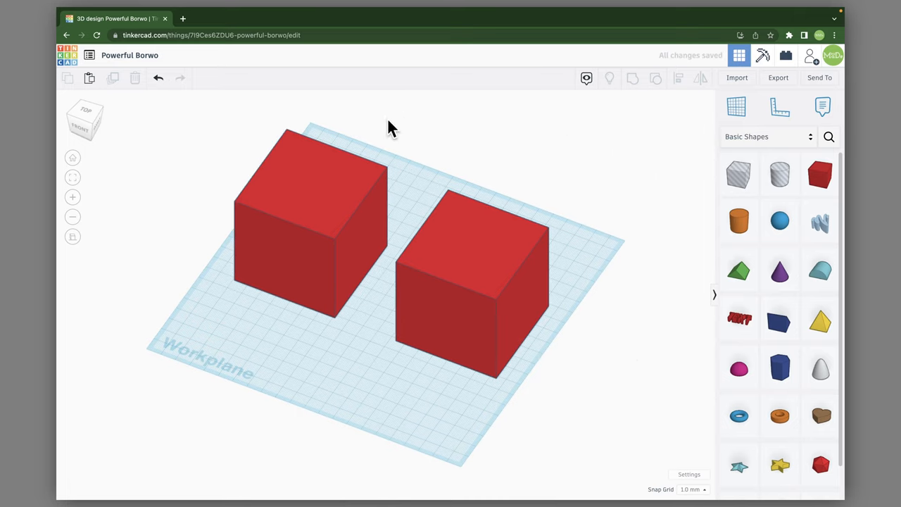
pyautogui.moveTo(318, 204)
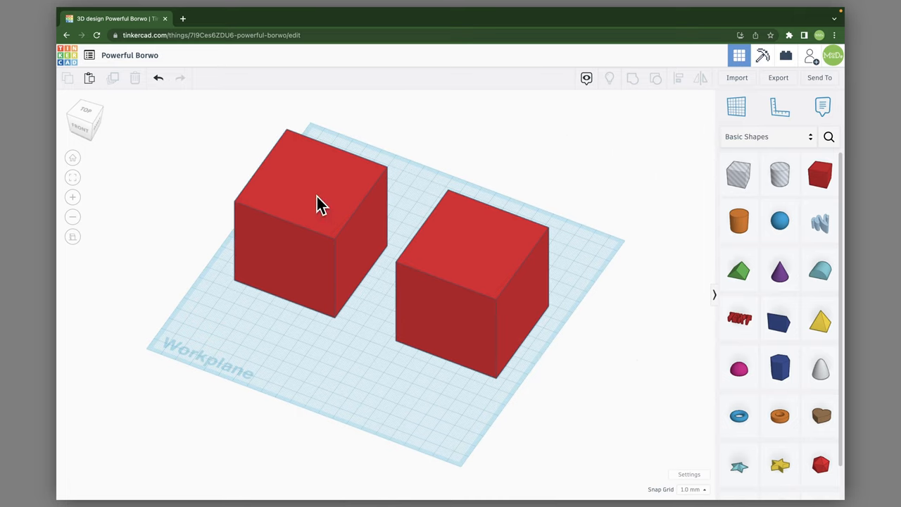
# Make the right red box a hole over the left box and group them into one shape
pyautogui.click(317, 211)
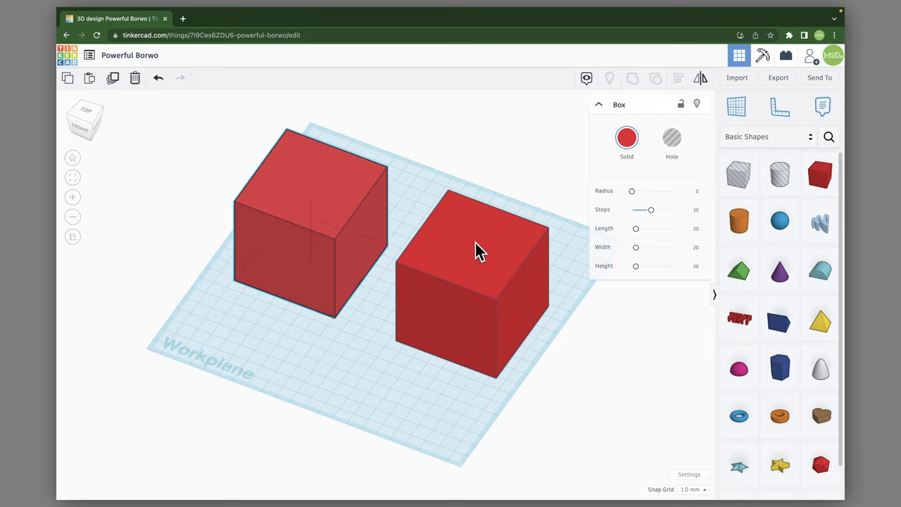
pyautogui.click(670, 138)
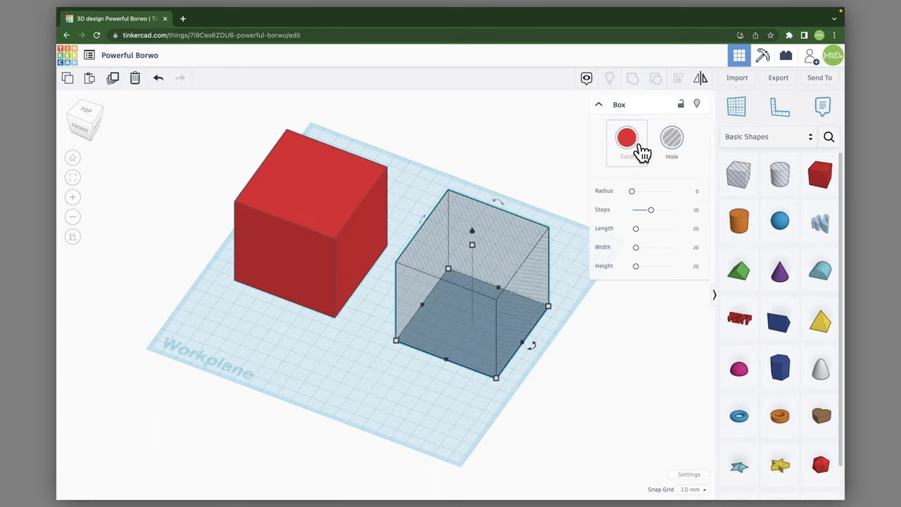
pyautogui.click(670, 139)
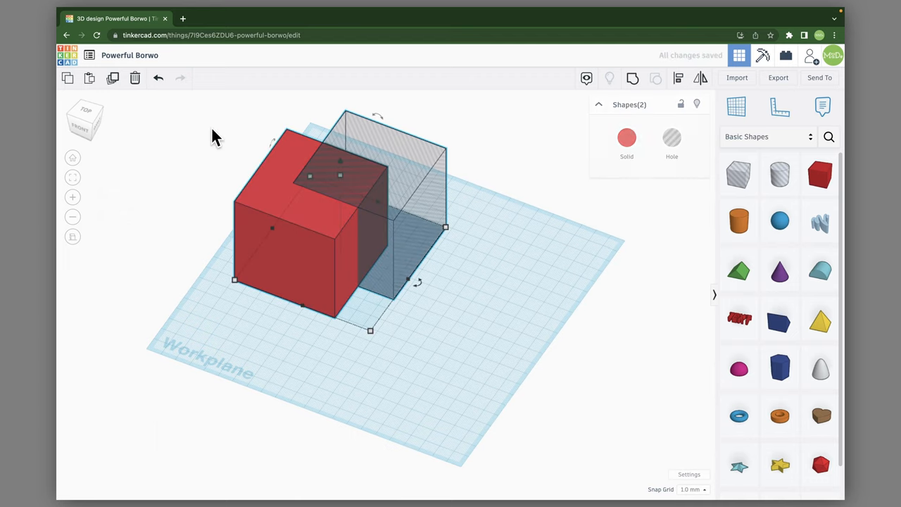
pyautogui.moveTo(632, 79)
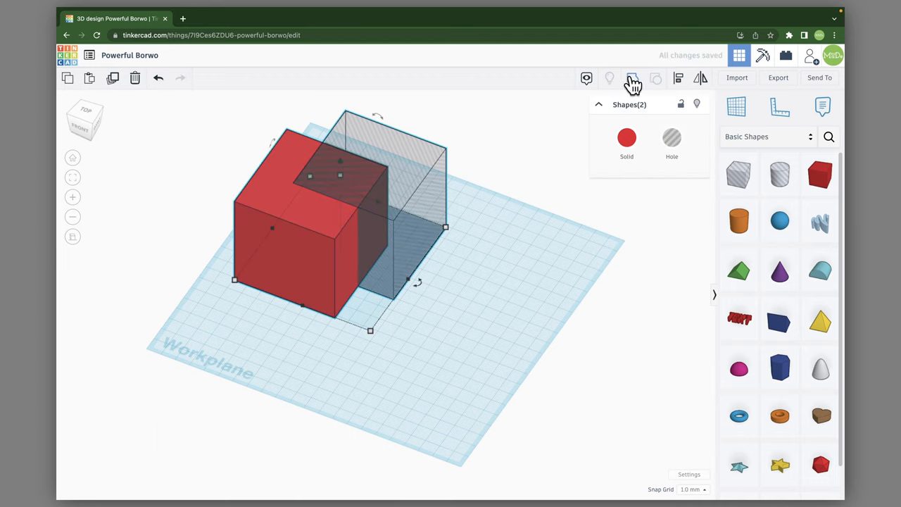
pyautogui.click(634, 78)
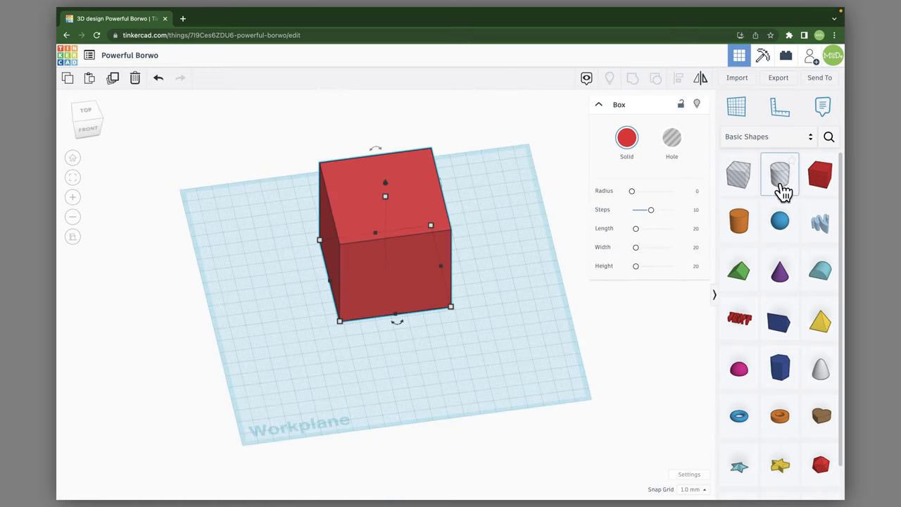
pyautogui.moveTo(739, 181)
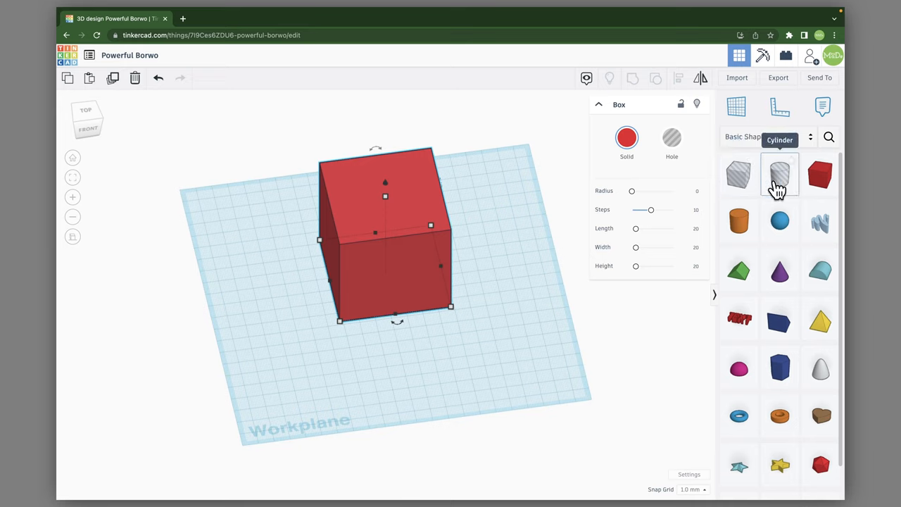
pyautogui.moveTo(738, 185)
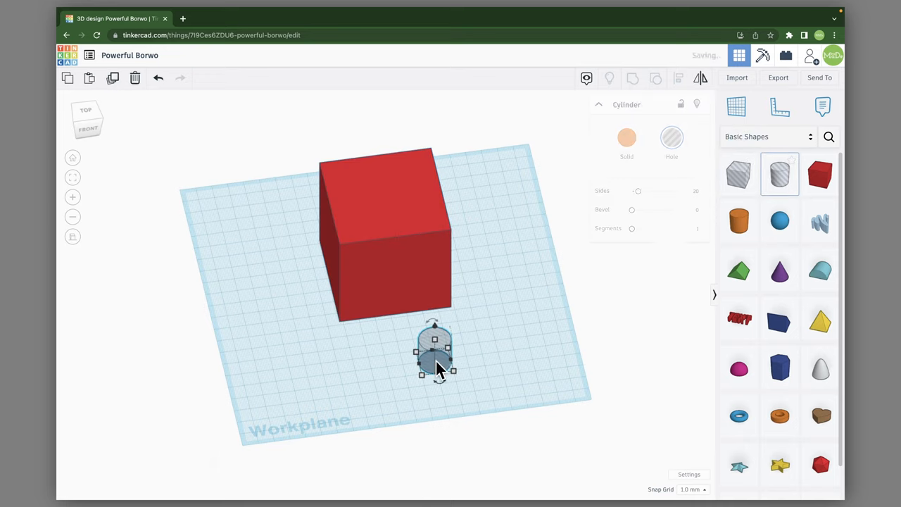
# Place two small cylinders beside the box, one solid orange and one a hole, then deselect
pyautogui.click(737, 219)
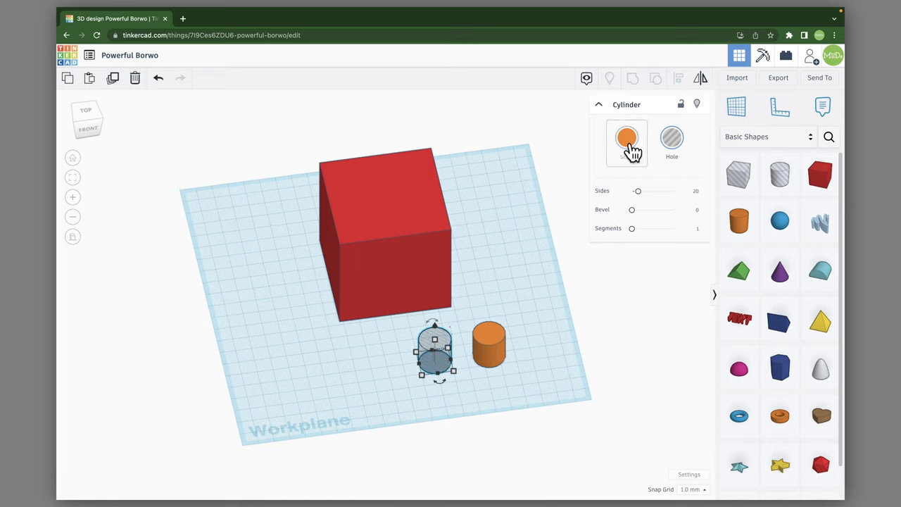
pyautogui.click(627, 138)
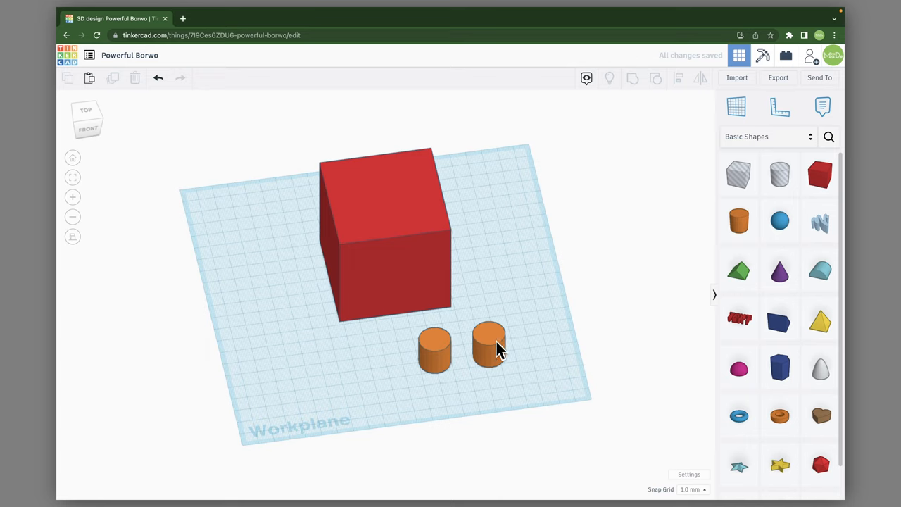
pyautogui.click(490, 352)
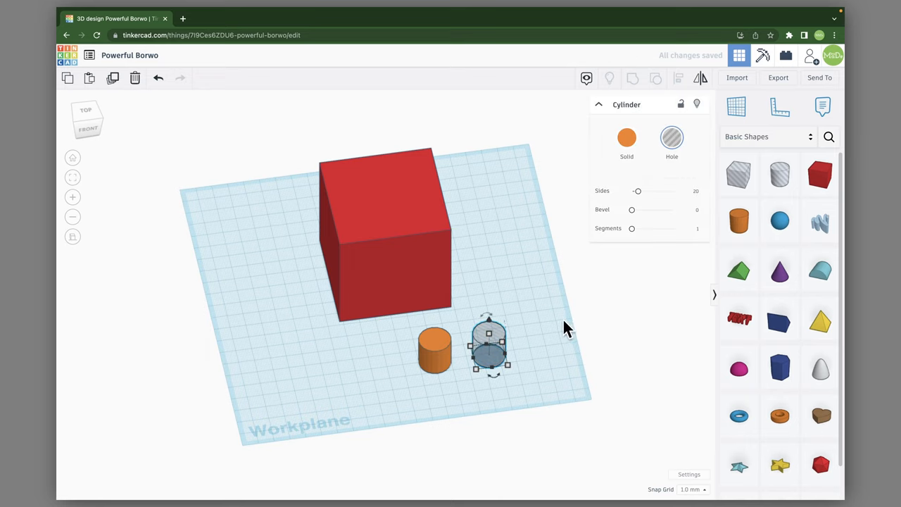
pyautogui.click(542, 405)
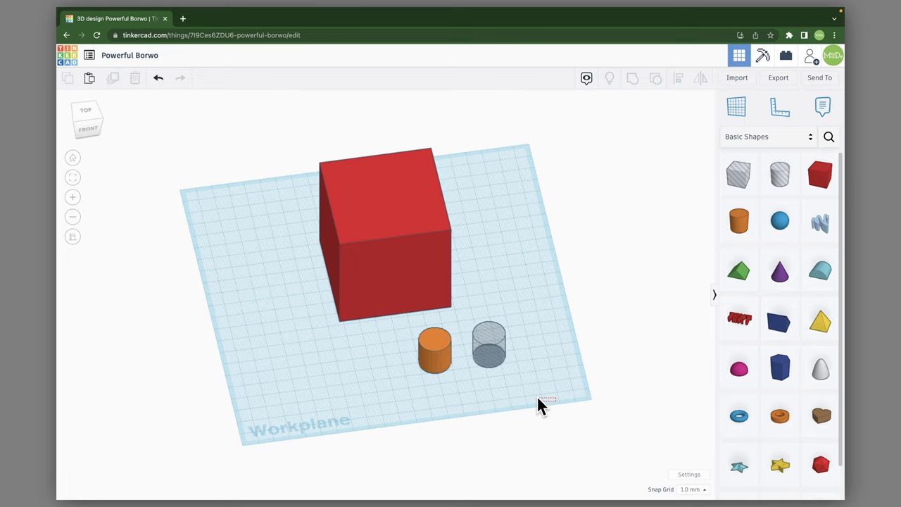
pyautogui.moveTo(498, 409)
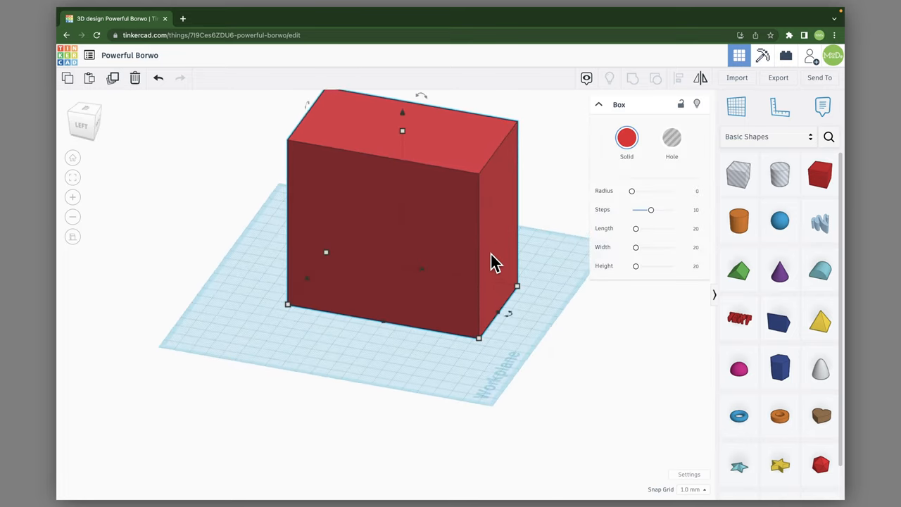
pyautogui.moveTo(299, 174)
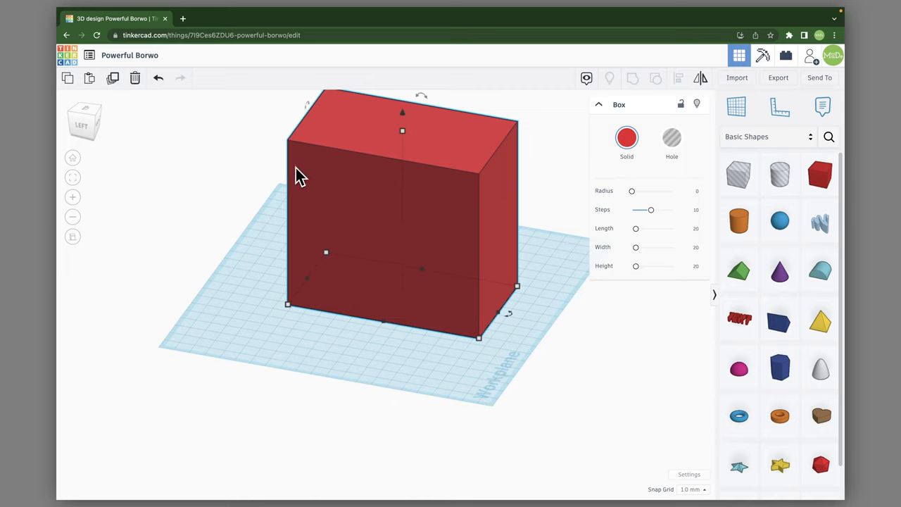
pyautogui.moveTo(473, 287)
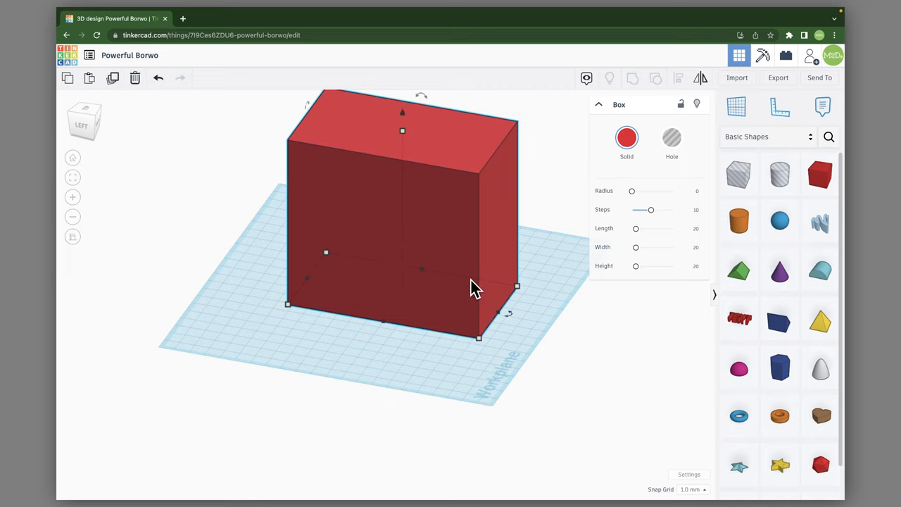
pyautogui.moveTo(555, 278)
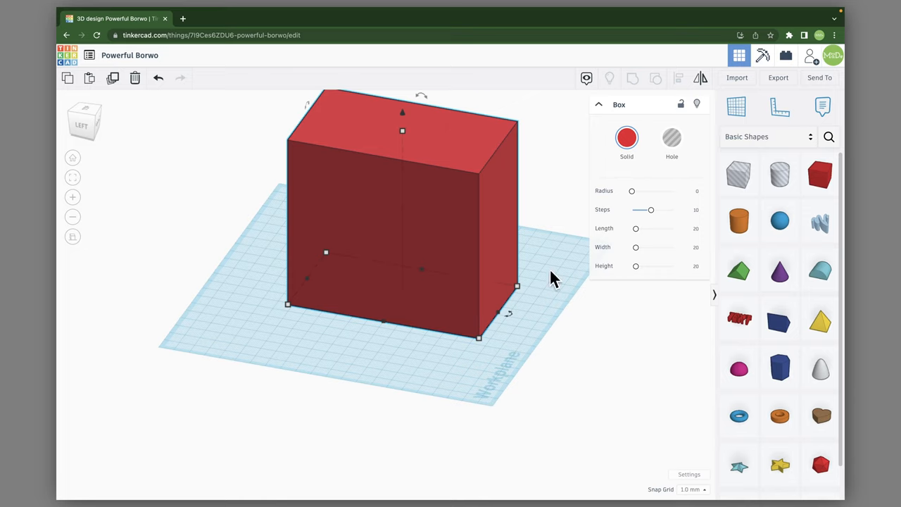
pyautogui.moveTo(819, 175)
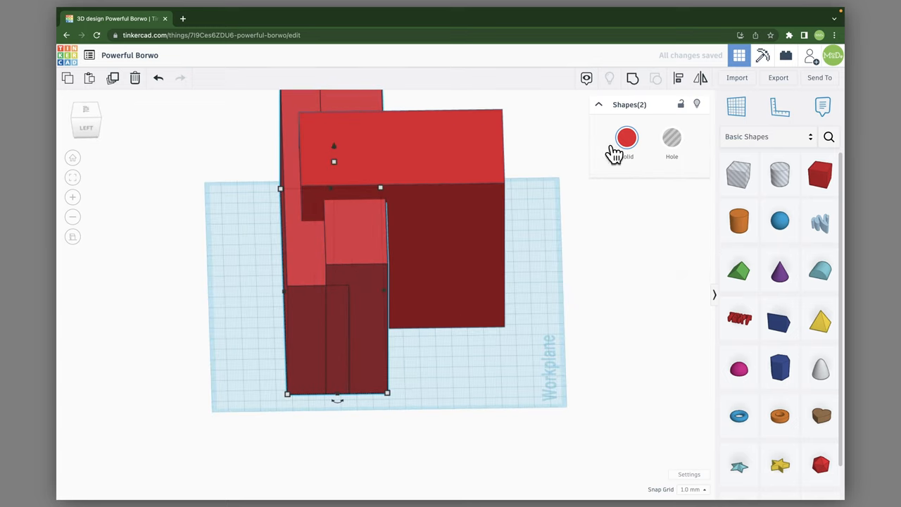
# Turn the two overlapping boxes into holes and group them with the tall box into a hook shape
pyautogui.click(670, 138)
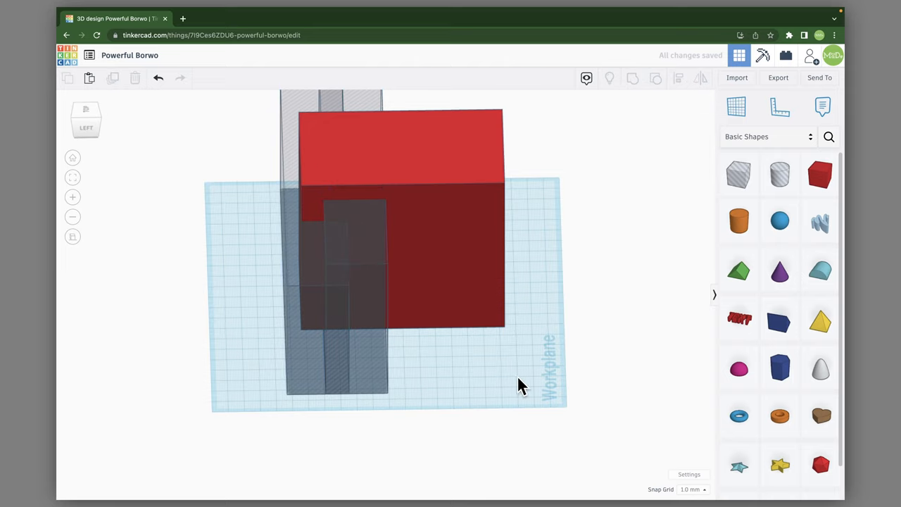
pyautogui.moveTo(518, 385); pyautogui.dragTo(313, 169)
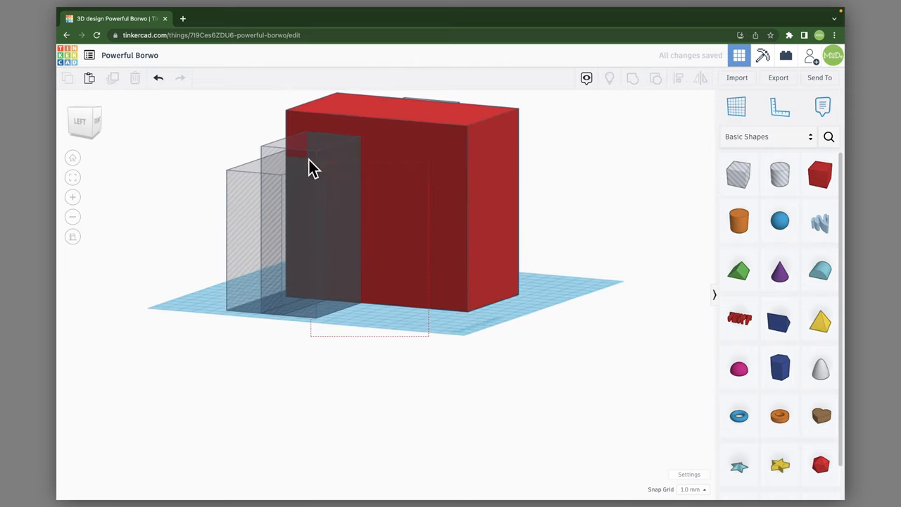
pyautogui.click(634, 77)
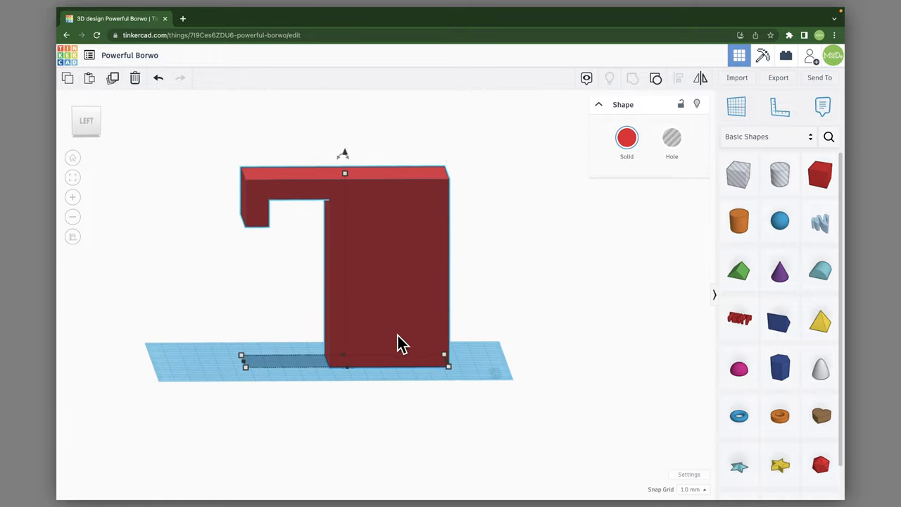
pyautogui.moveTo(367, 337)
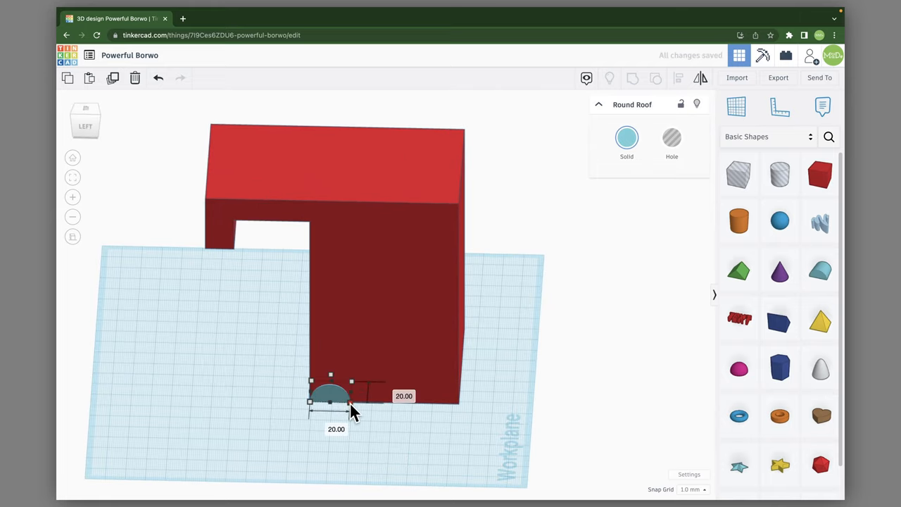
# Resize the round roof to 74 by 65 mm to match the hook's leg and select it beneath the hook
pyautogui.moveTo(352, 403); pyautogui.dragTo(457, 403)
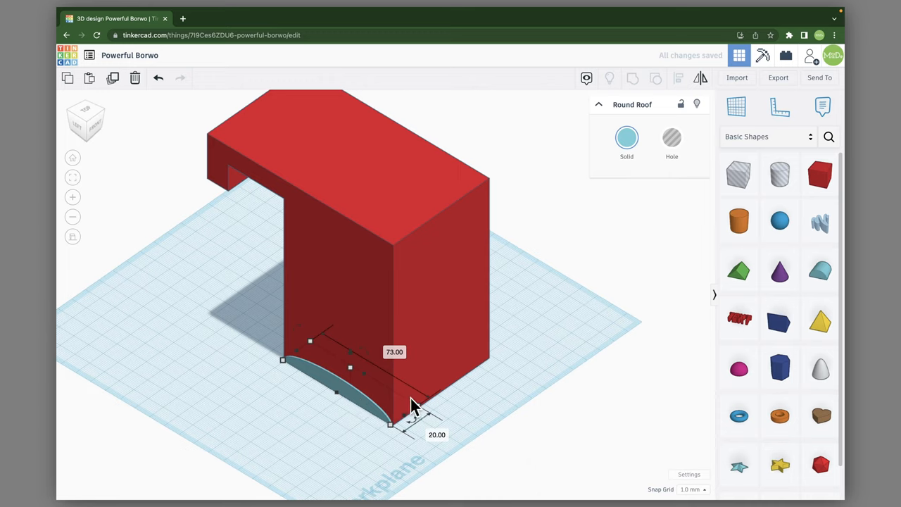
pyautogui.moveTo(411, 423); pyautogui.dragTo(493, 359)
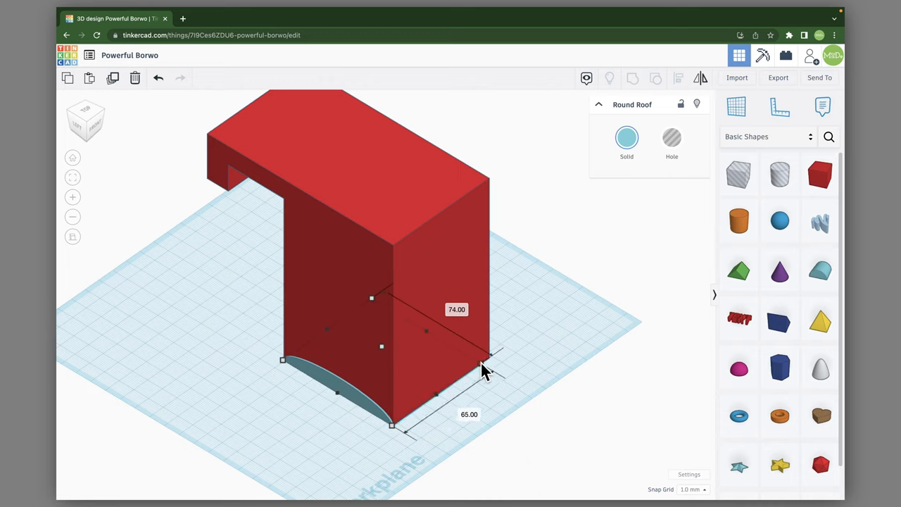
pyautogui.moveTo(486, 369); pyautogui.dragTo(337, 406)
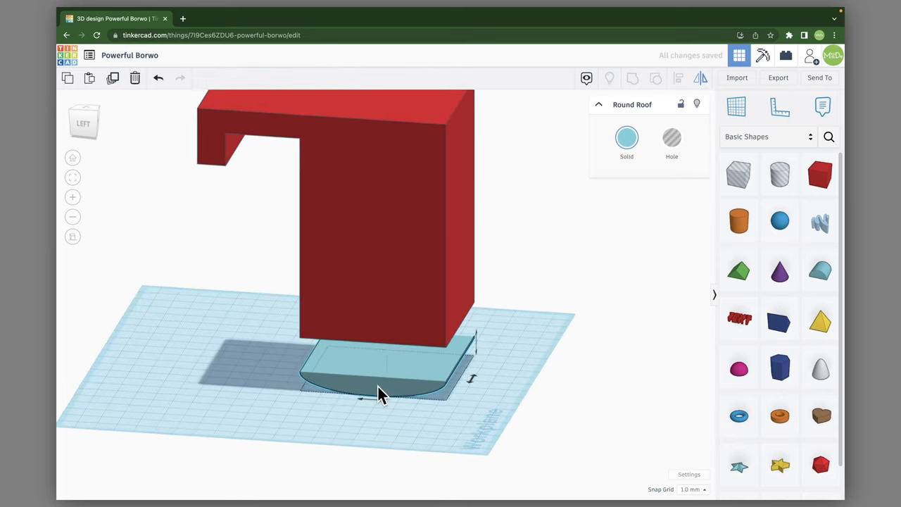
pyautogui.click(380, 392)
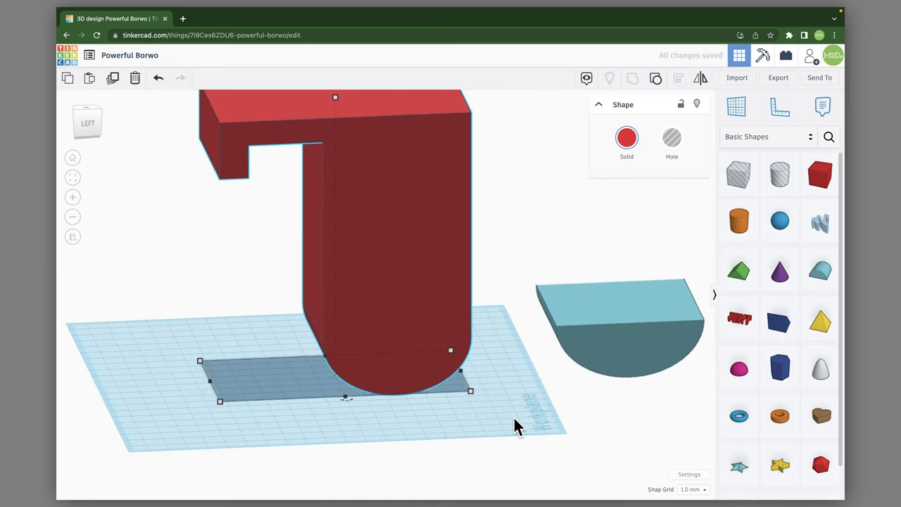
# Move the spare round roof aside and set a box onto its flat top face
pyautogui.moveTo(518, 426); pyautogui.dragTo(510, 373)
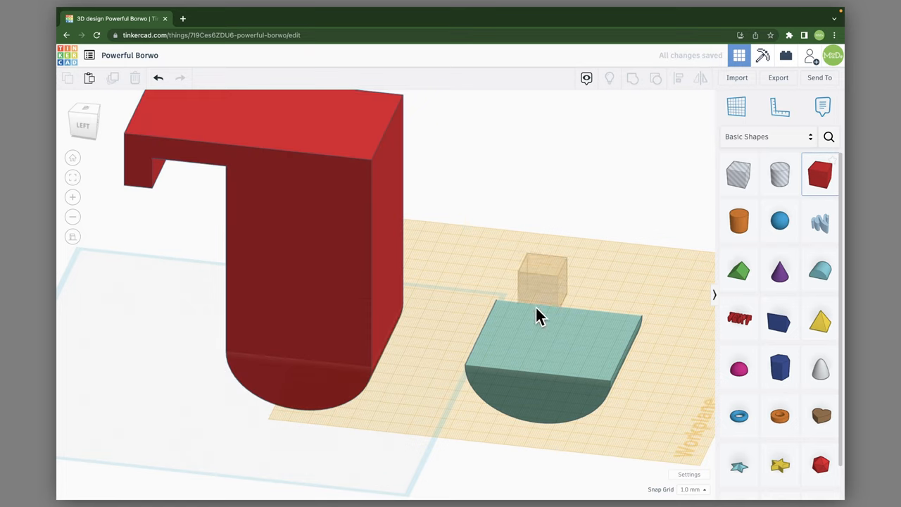
pyautogui.moveTo(544, 279); pyautogui.dragTo(490, 342)
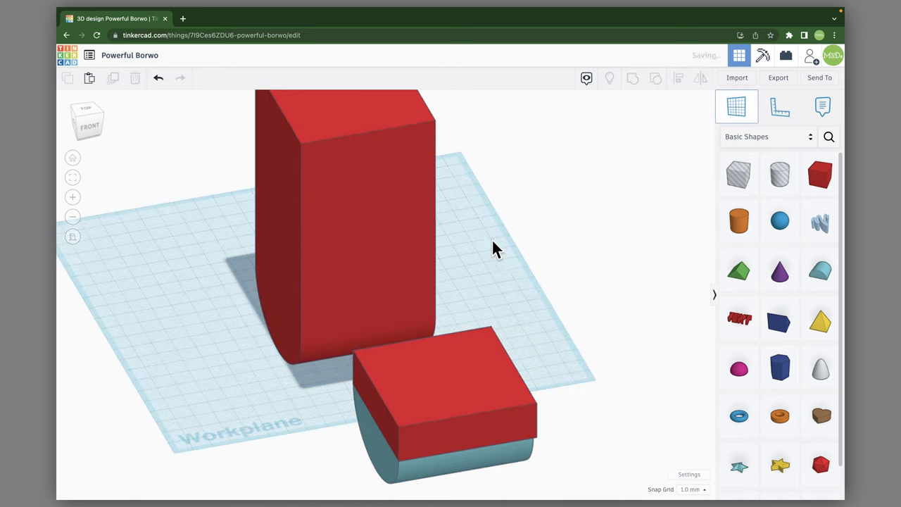
# Stretch the box and round roof together and nest the block inside the hook's U, raised 10 mm
pyautogui.click(437, 401)
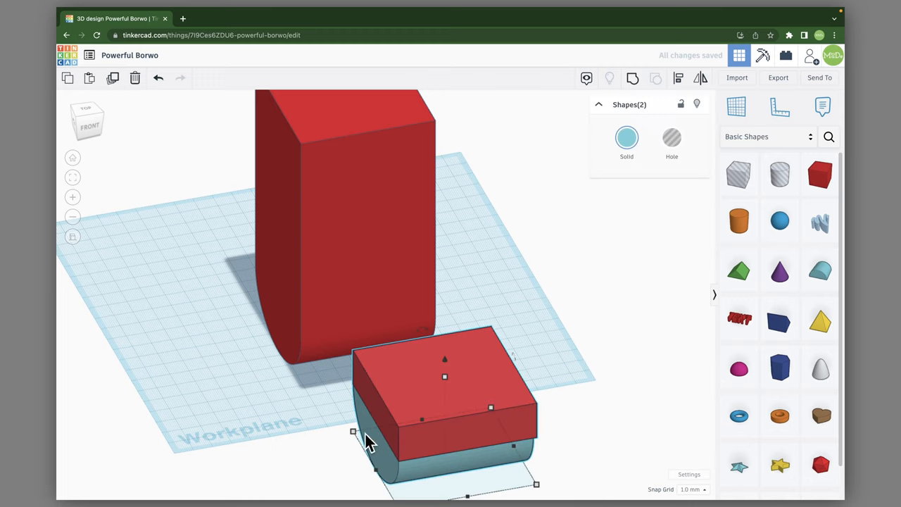
pyautogui.moveTo(372, 440); pyautogui.dragTo(219, 486)
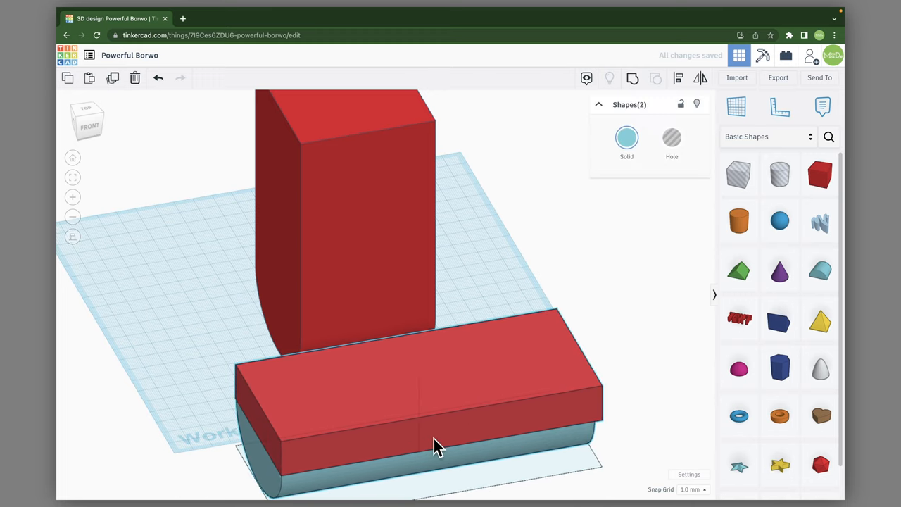
pyautogui.click(423, 387)
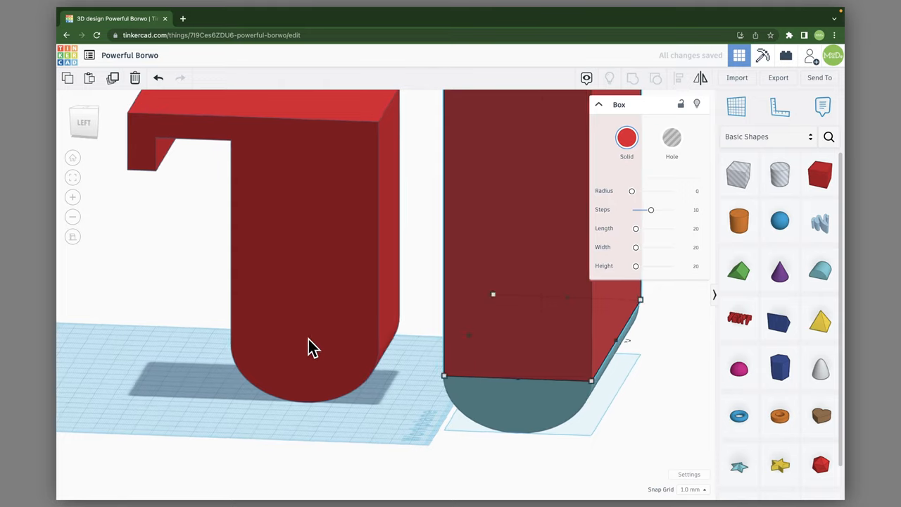
pyautogui.click(85, 120)
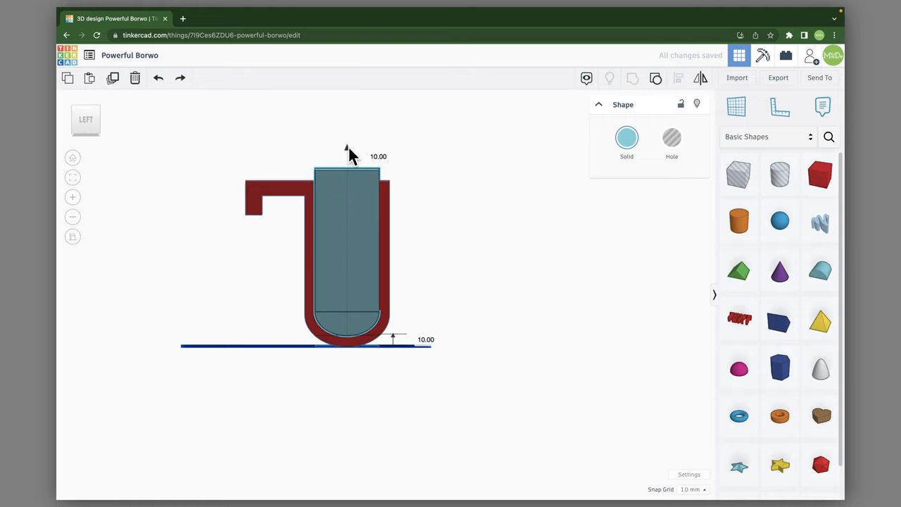
pyautogui.click(84, 118)
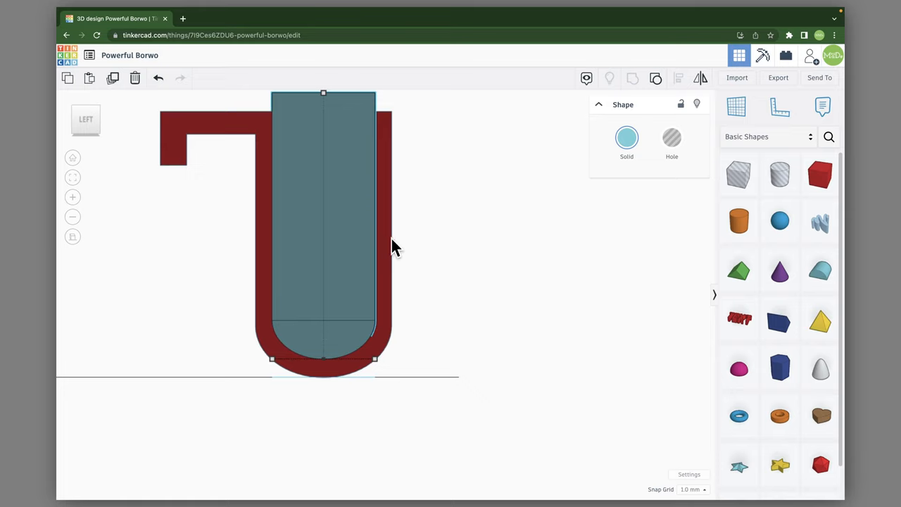
pyautogui.moveTo(387, 352)
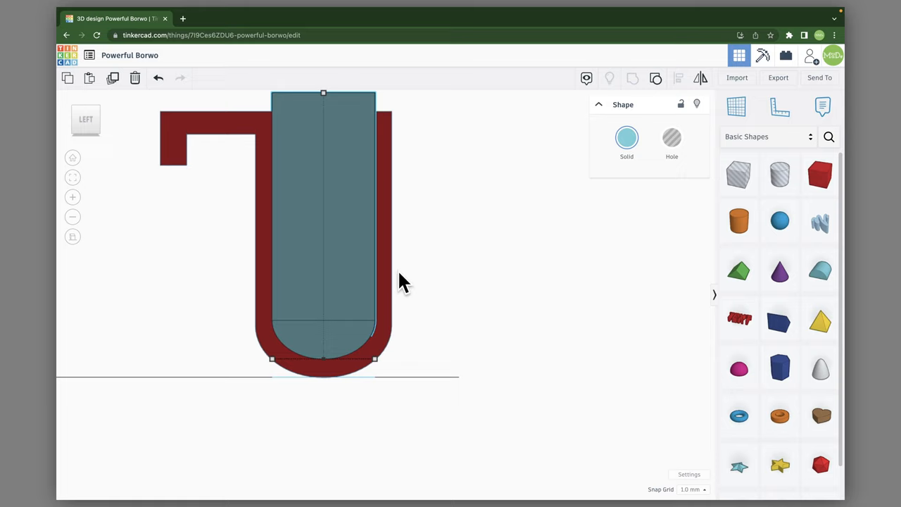
pyautogui.moveTo(487, 135)
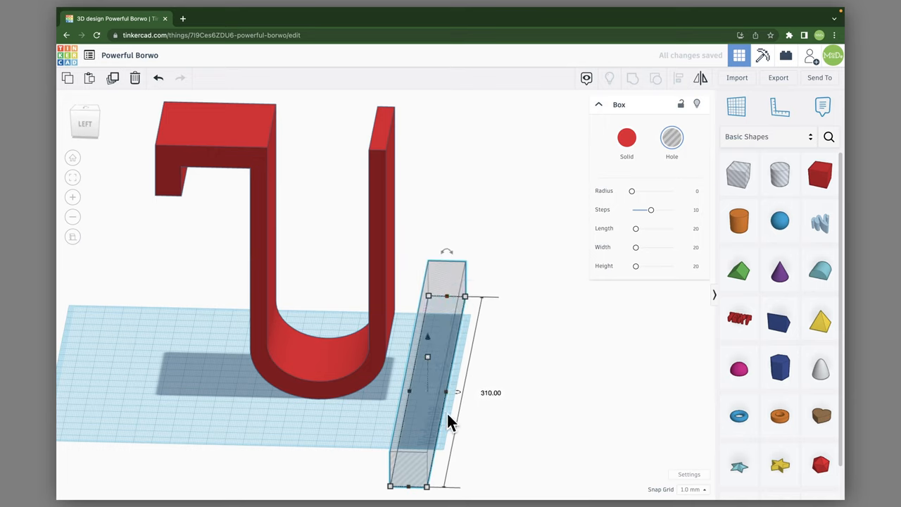
# Stretch the hole box over the rear arm and group it with the hook to leave a short lip
pyautogui.moveTo(464, 391); pyautogui.dragTo(543, 394)
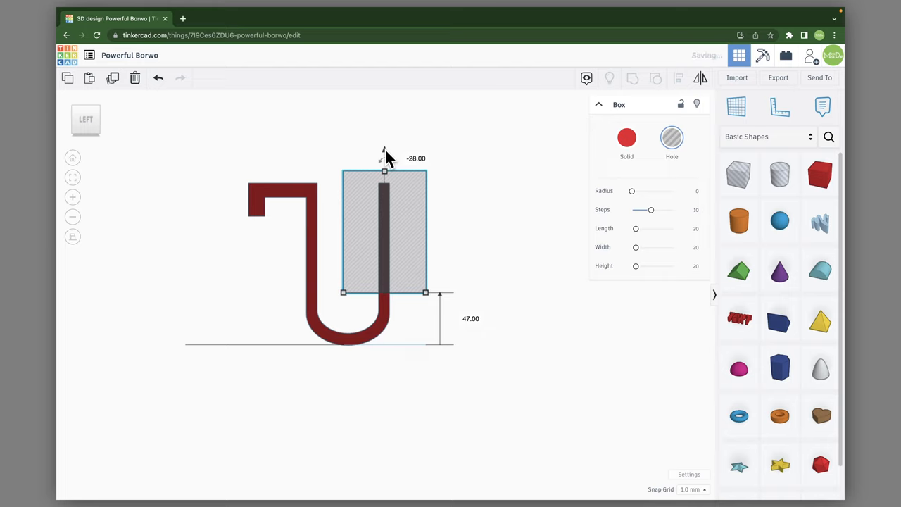
pyautogui.click(315, 340)
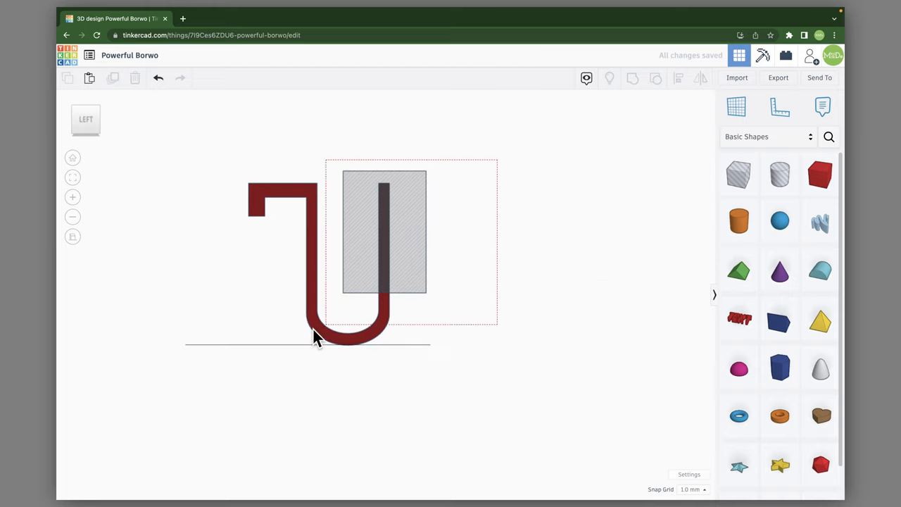
pyautogui.click(632, 79)
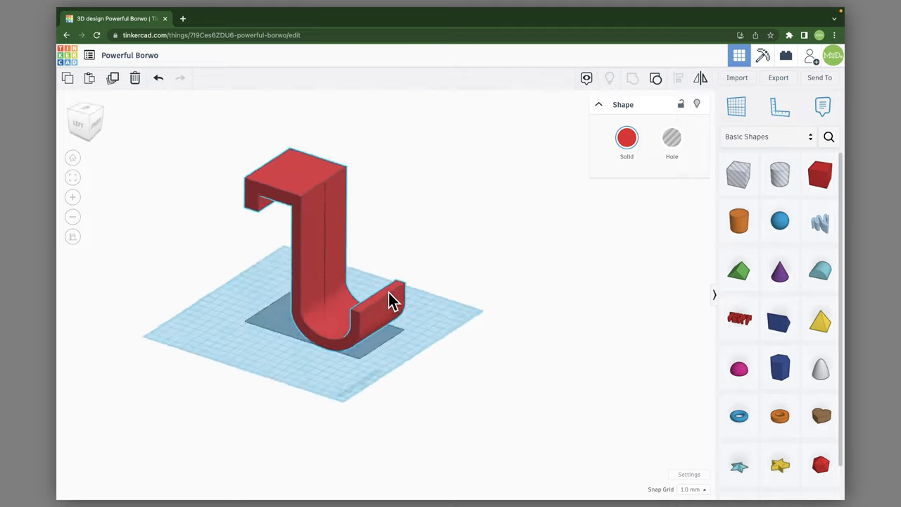
# Orbit around the finished J-shaped hook to inspect its lip, front and back
pyautogui.moveTo(394, 299); pyautogui.dragTo(363, 292)
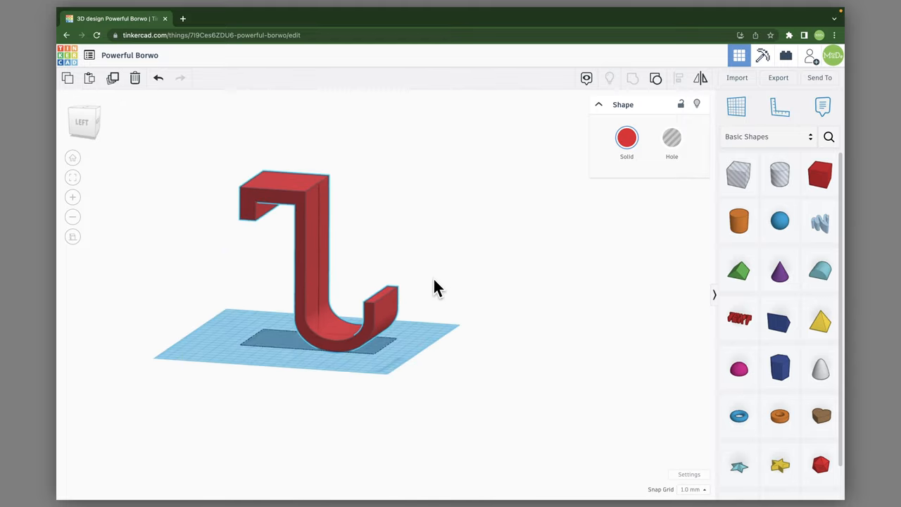
pyautogui.moveTo(436, 287); pyautogui.dragTo(352, 312)
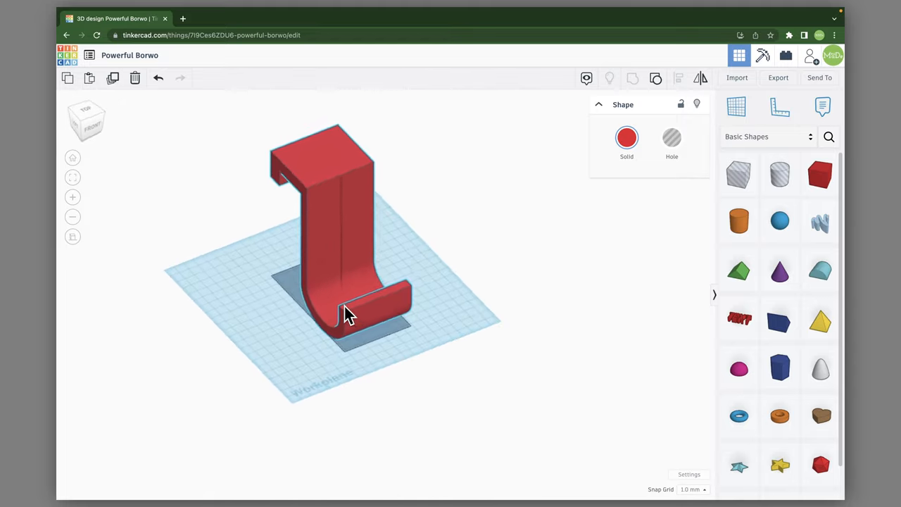
pyautogui.moveTo(345, 313); pyautogui.dragTo(437, 285)
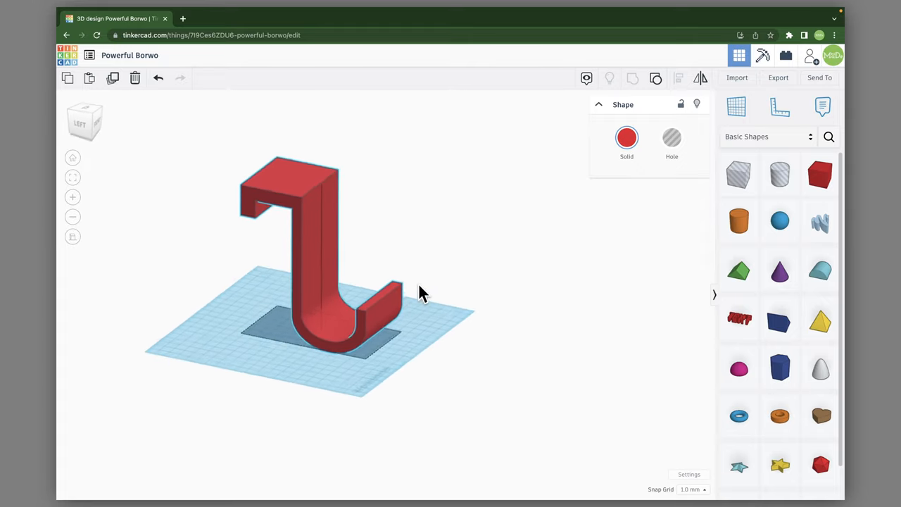
pyautogui.click(324, 254)
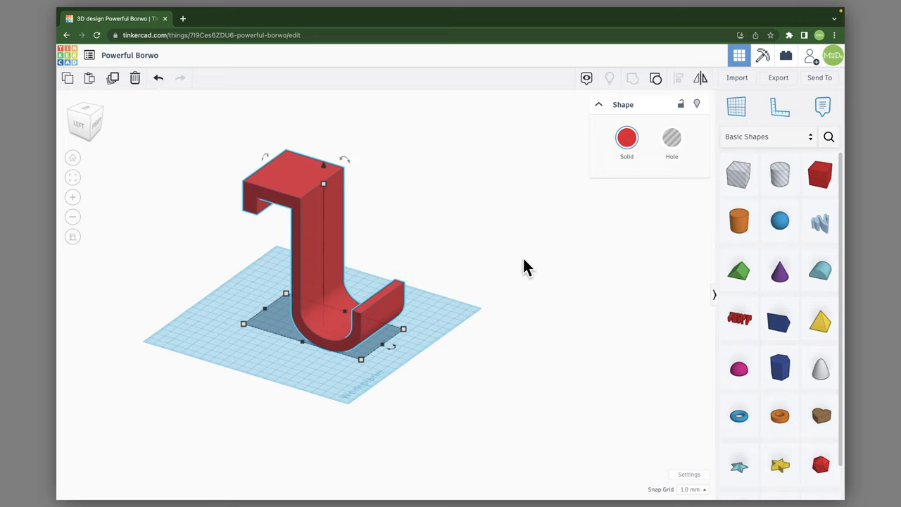
pyautogui.moveTo(360, 344)
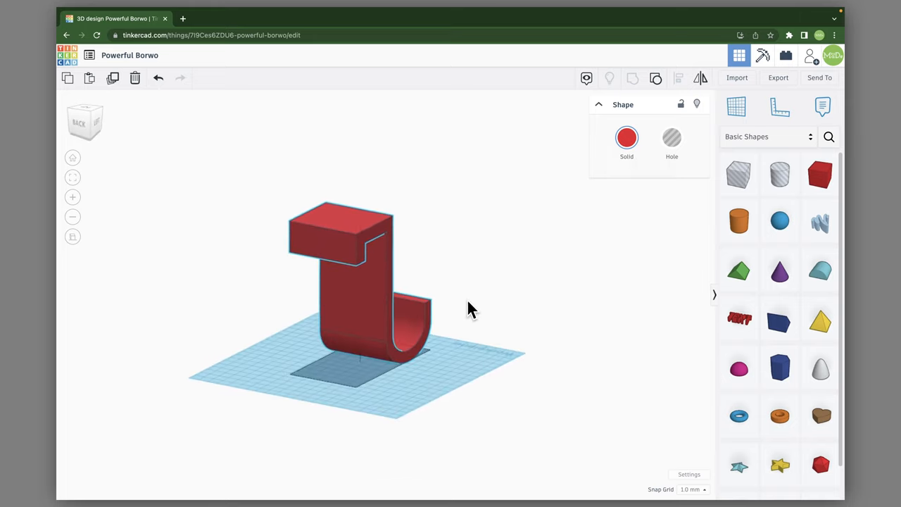
pyautogui.moveTo(472, 310); pyautogui.dragTo(251, 317)
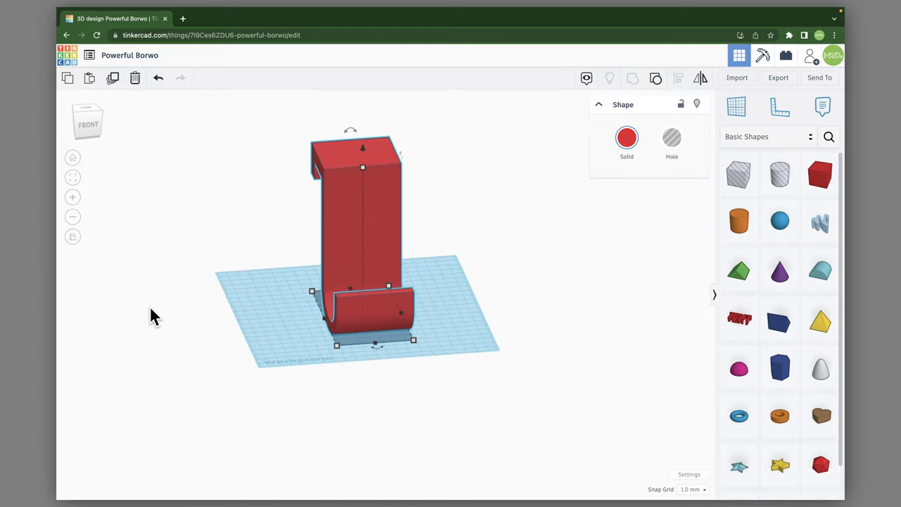
pyautogui.moveTo(822, 174)
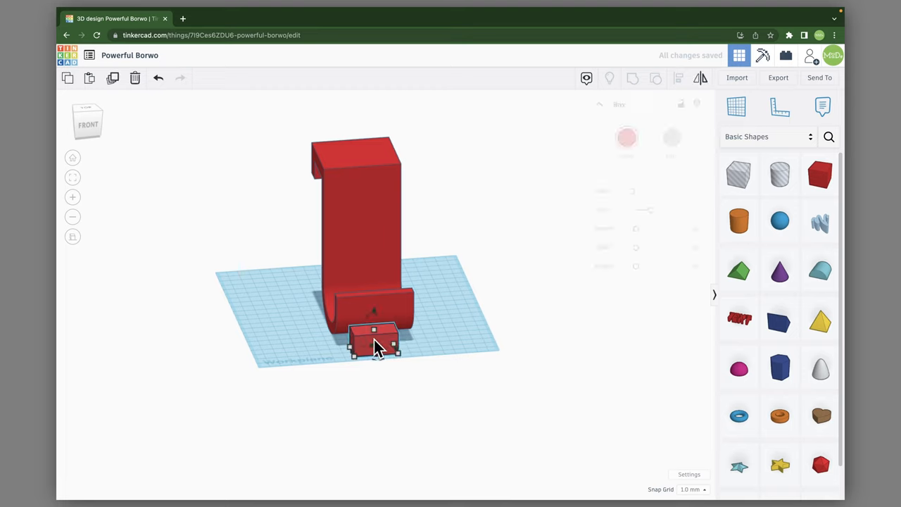
# Select the small box at the hook's base to stretch it along the curved bottom
pyautogui.click(374, 338)
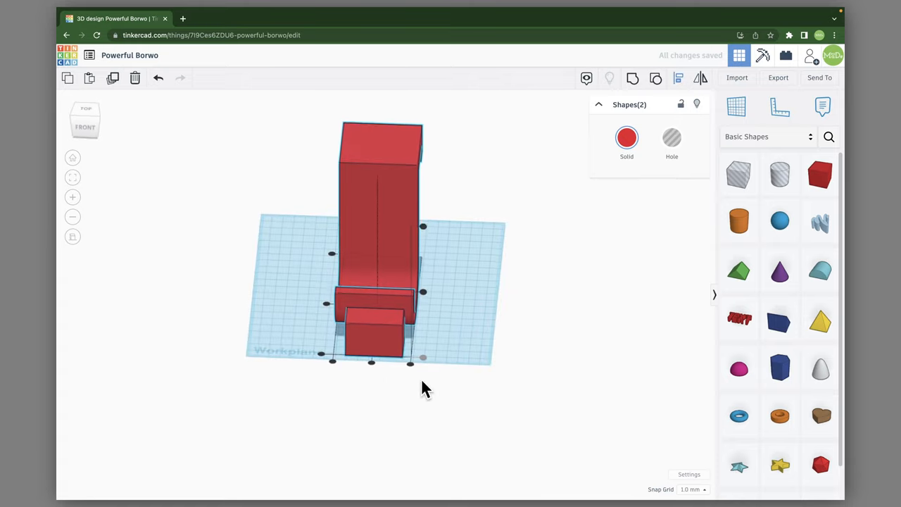
pyautogui.moveTo(368, 410)
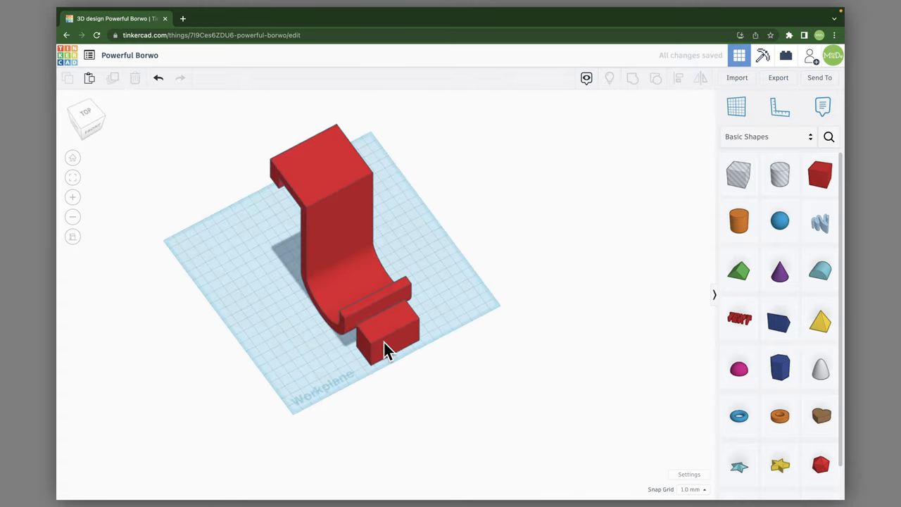
pyautogui.click(383, 345)
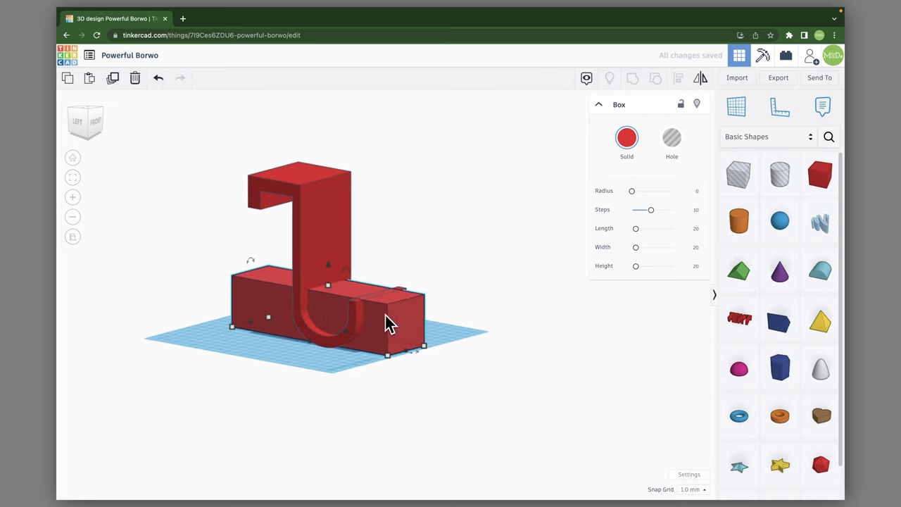
# Sink the base box below the workplane and check its height from the front and side
pyautogui.moveTo(388, 324); pyautogui.dragTo(331, 274)
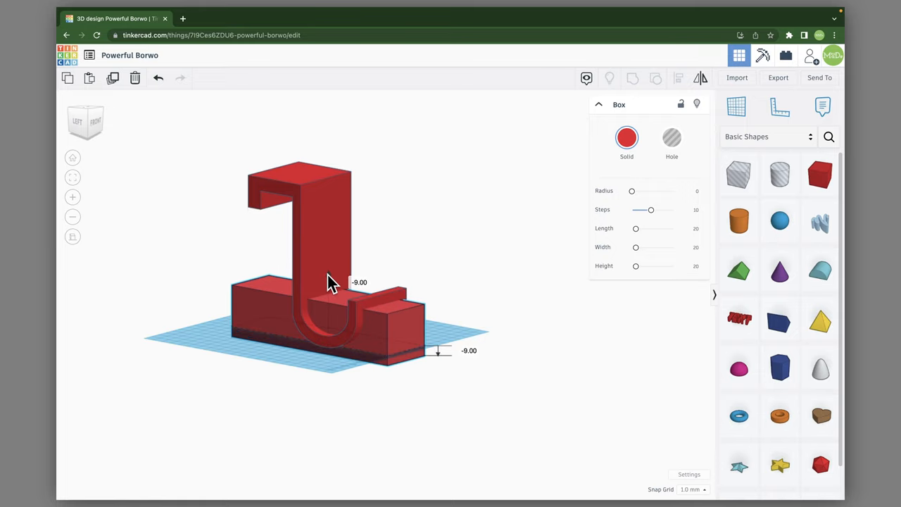
pyautogui.moveTo(331, 282); pyautogui.dragTo(464, 385)
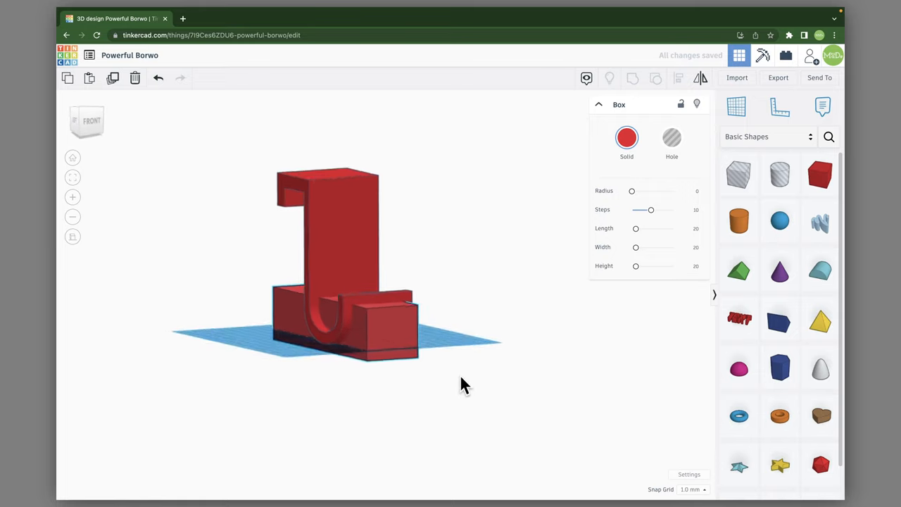
pyautogui.moveTo(463, 383); pyautogui.dragTo(457, 366)
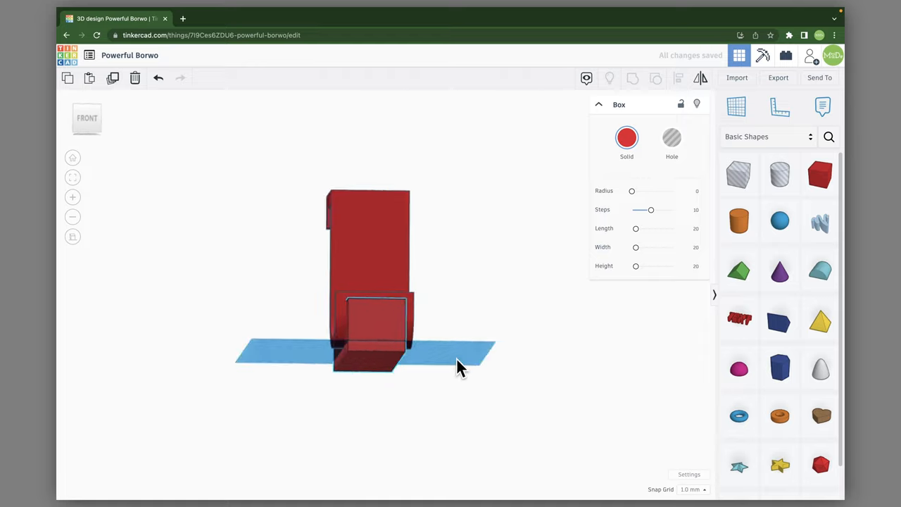
pyautogui.moveTo(457, 366); pyautogui.dragTo(242, 369)
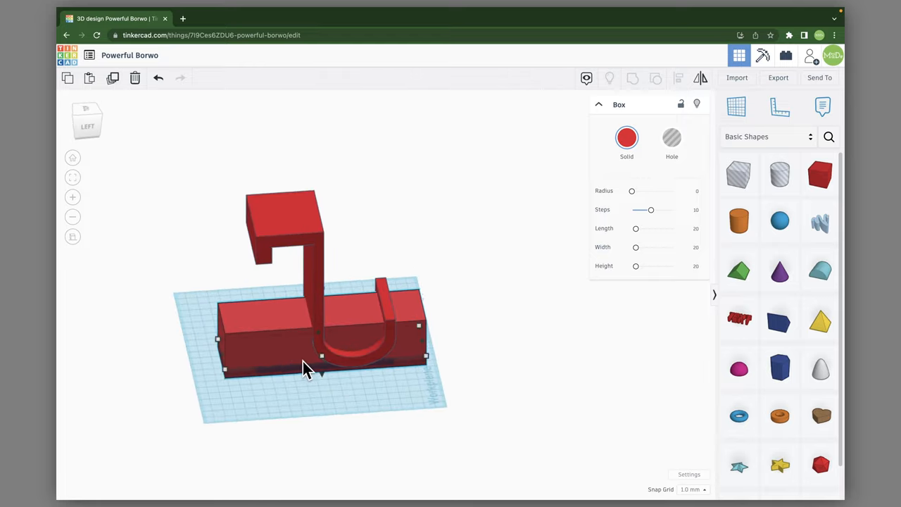
# Stretch a tall box over the hook's upright and top, then select all three covering boxes
pyautogui.moveTo(303, 368); pyautogui.dragTo(236, 330)
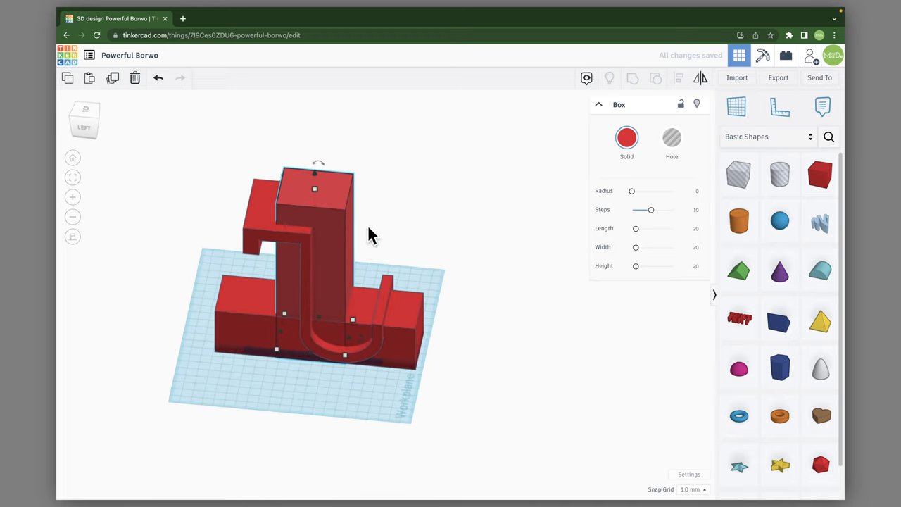
pyautogui.moveTo(371, 236); pyautogui.dragTo(423, 266)
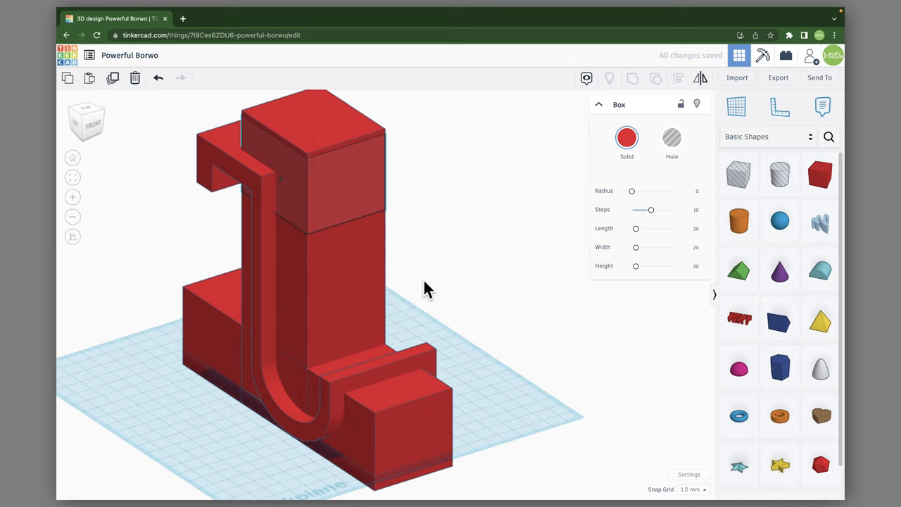
pyautogui.moveTo(422, 288); pyautogui.dragTo(254, 239)
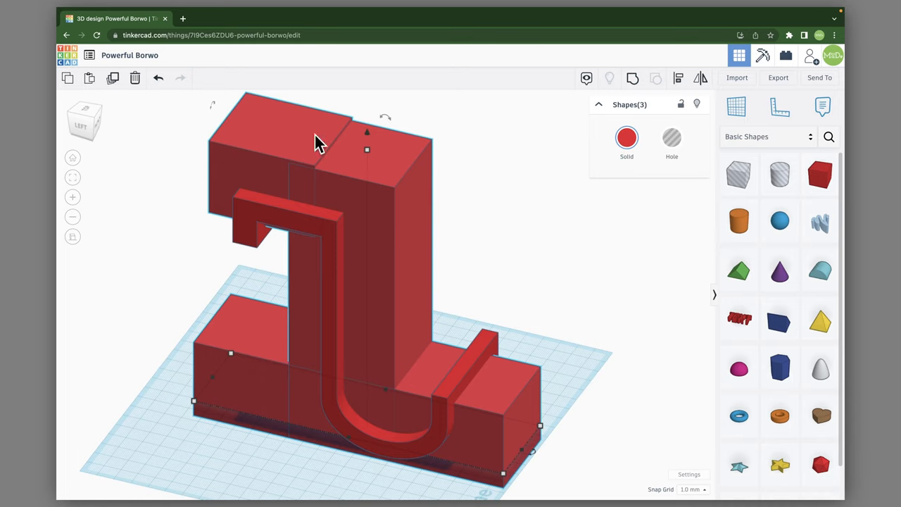
pyautogui.moveTo(514, 160)
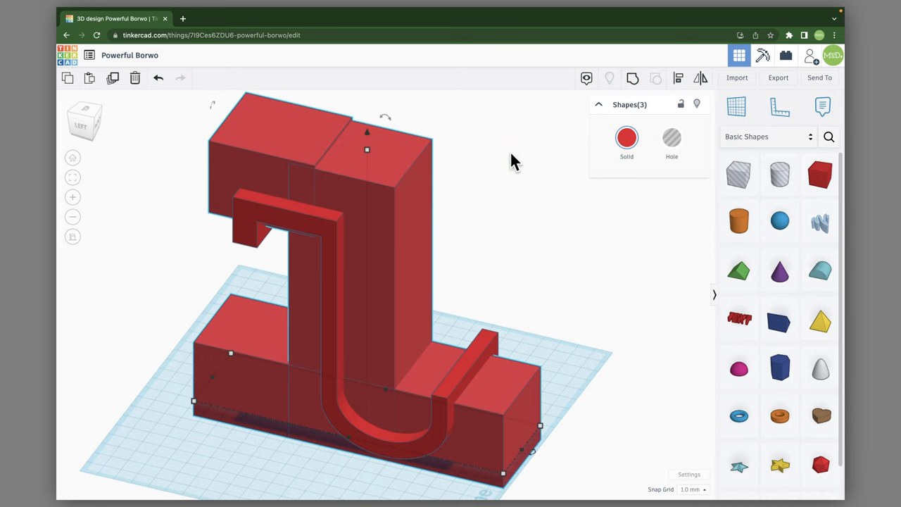
pyautogui.moveTo(632, 79)
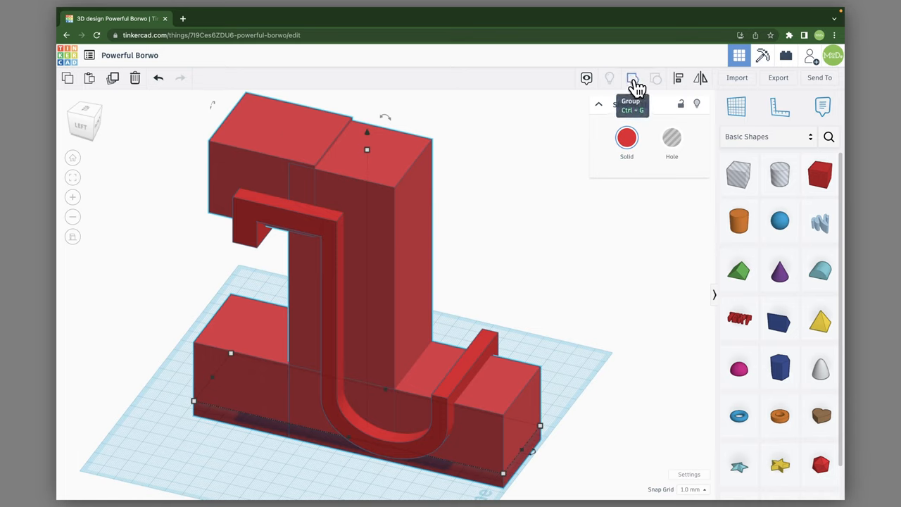
# Group the three covering boxes and turn the group into a hole around the hook
pyautogui.click(632, 79)
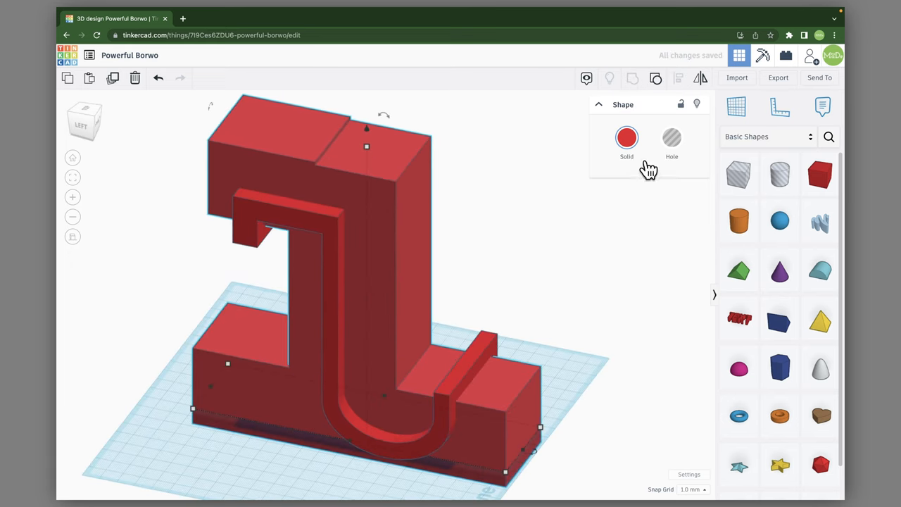
pyautogui.click(670, 138)
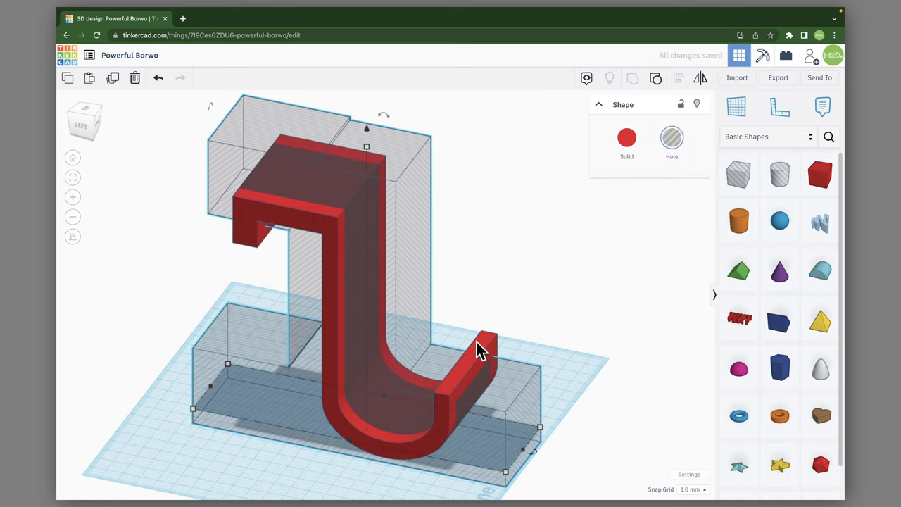
pyautogui.moveTo(487, 350)
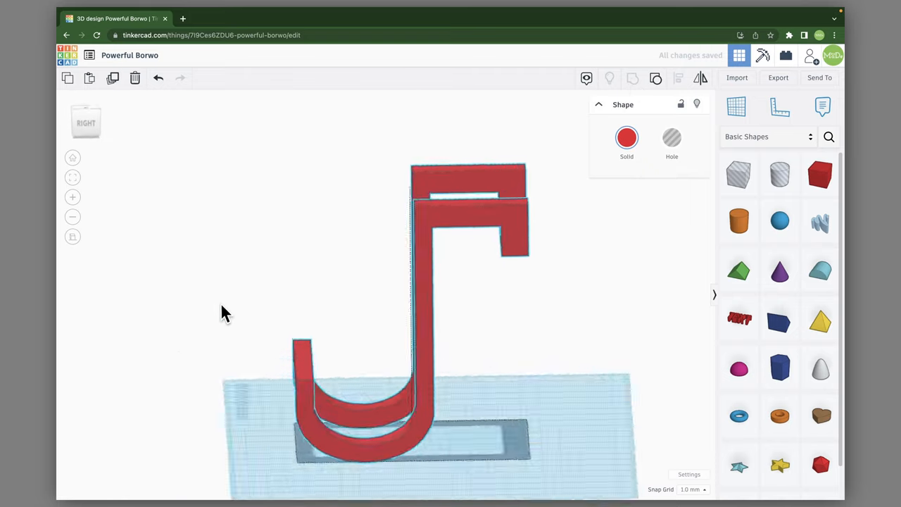
# Orbit the view to inspect the carved red double hook from the side, above and around
pyautogui.moveTo(225, 312); pyautogui.dragTo(563, 364)
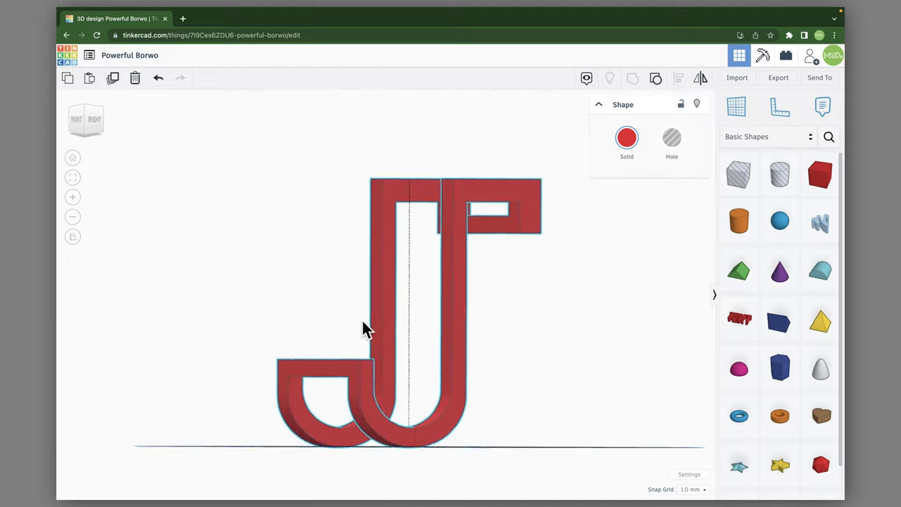
pyautogui.moveTo(366, 331); pyautogui.dragTo(434, 395)
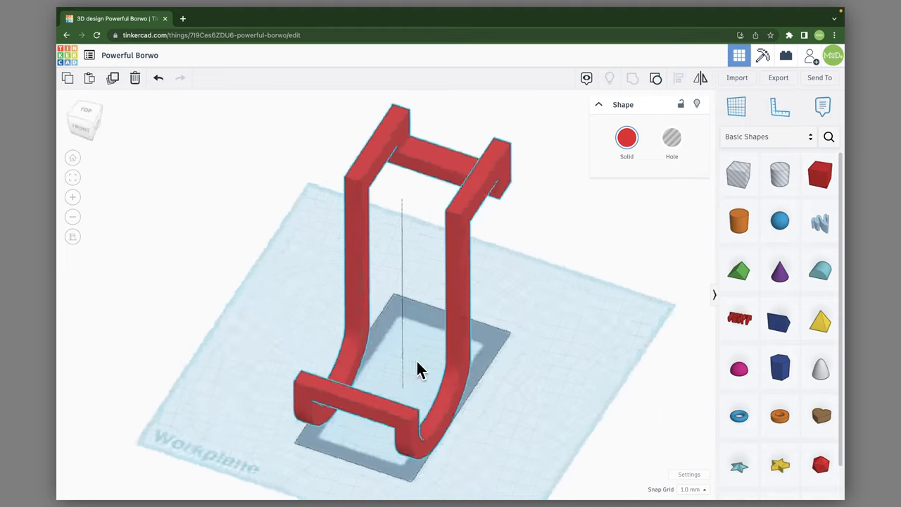
pyautogui.moveTo(419, 369); pyautogui.dragTo(507, 295)
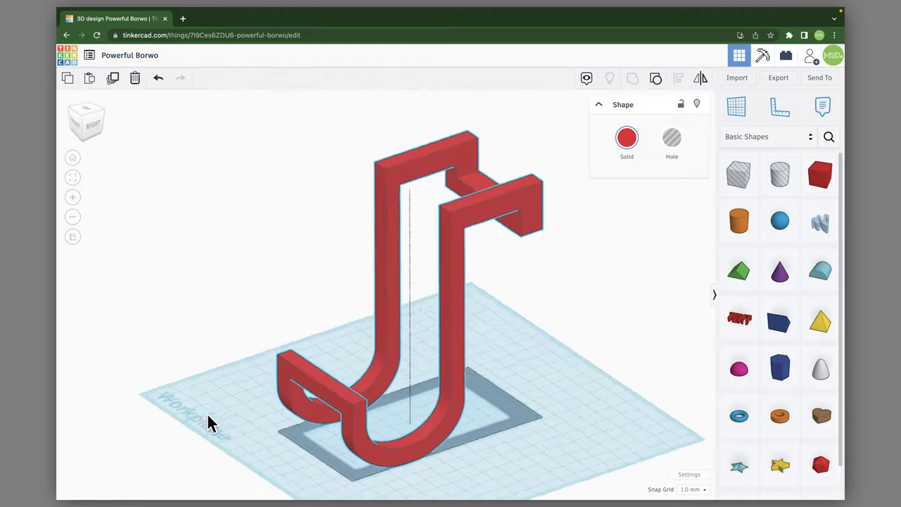
pyautogui.moveTo(211, 423); pyautogui.dragTo(603, 347)
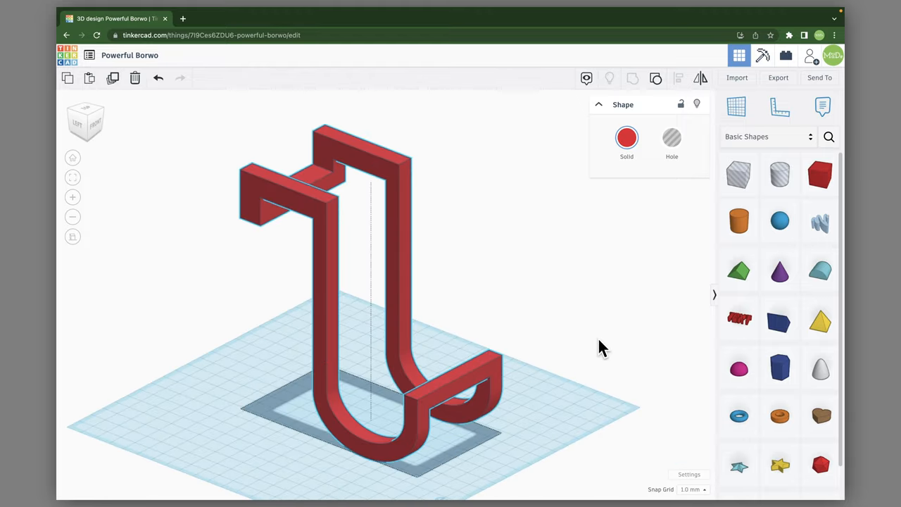